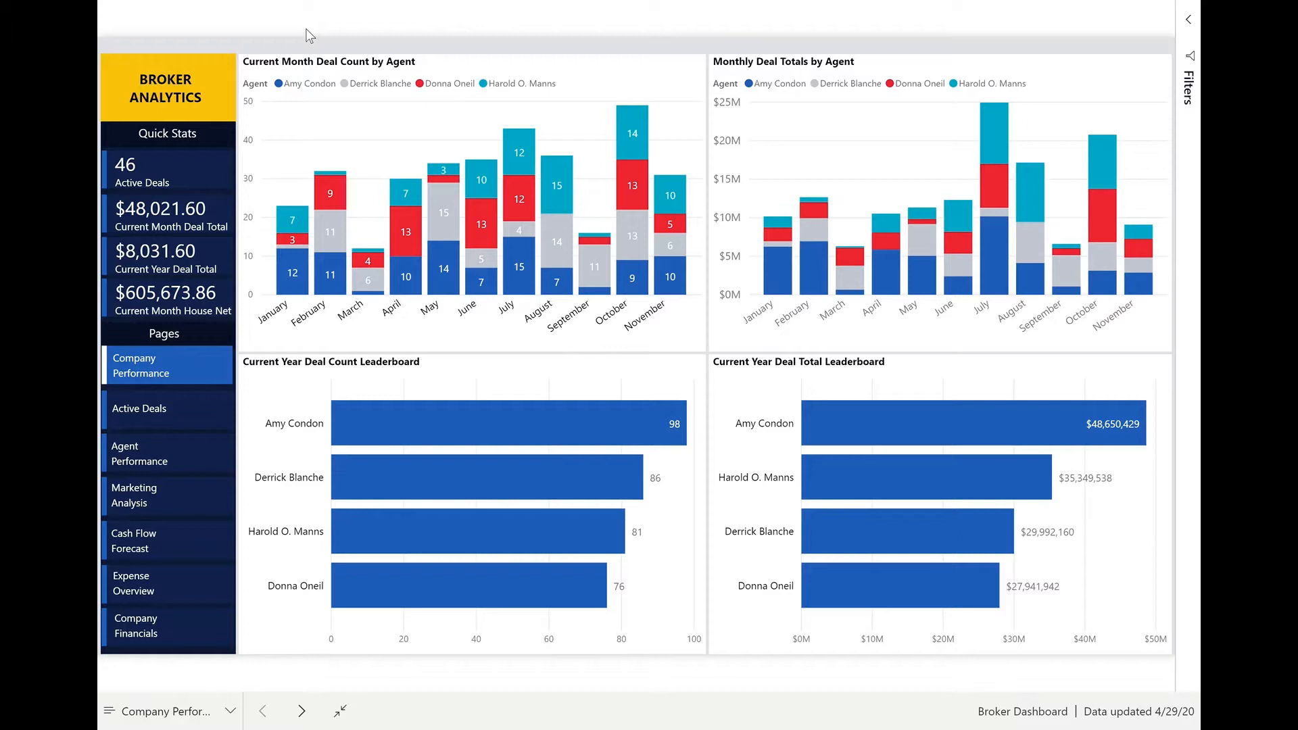
pyautogui.moveTo(321, 36)
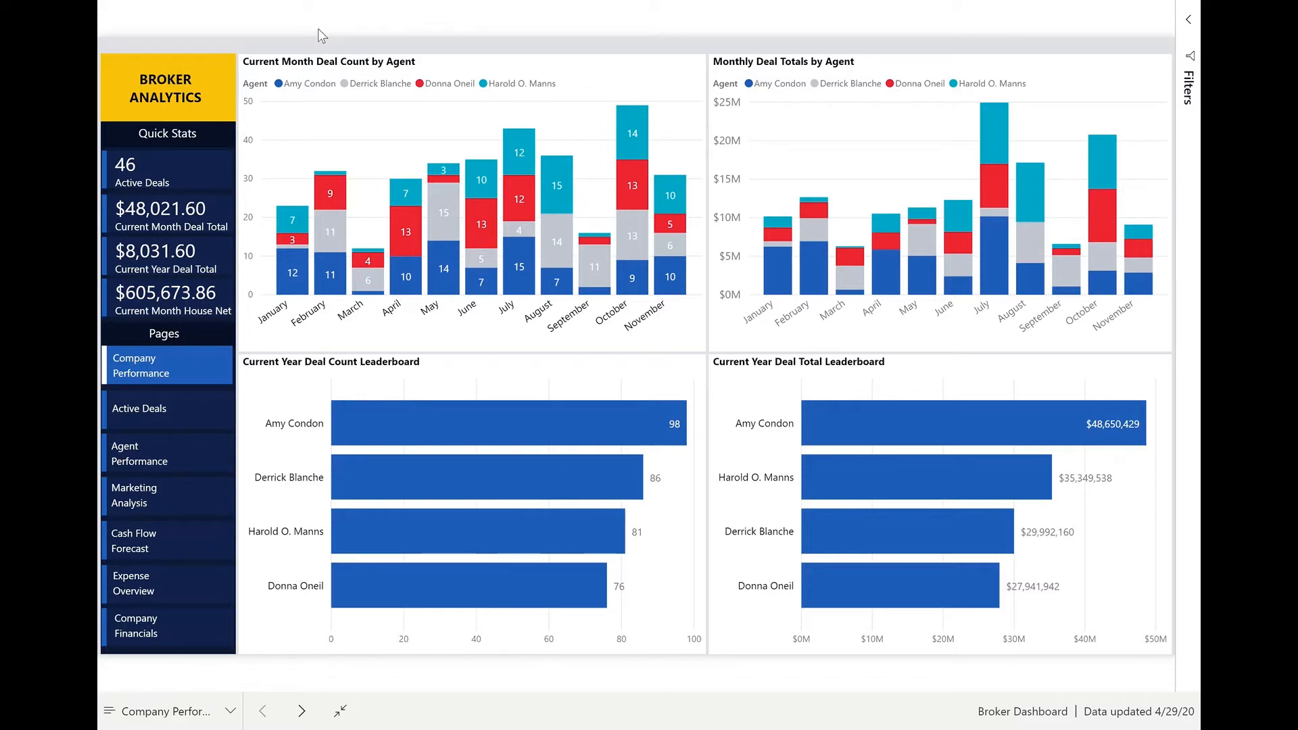
pyautogui.moveTo(623, 85)
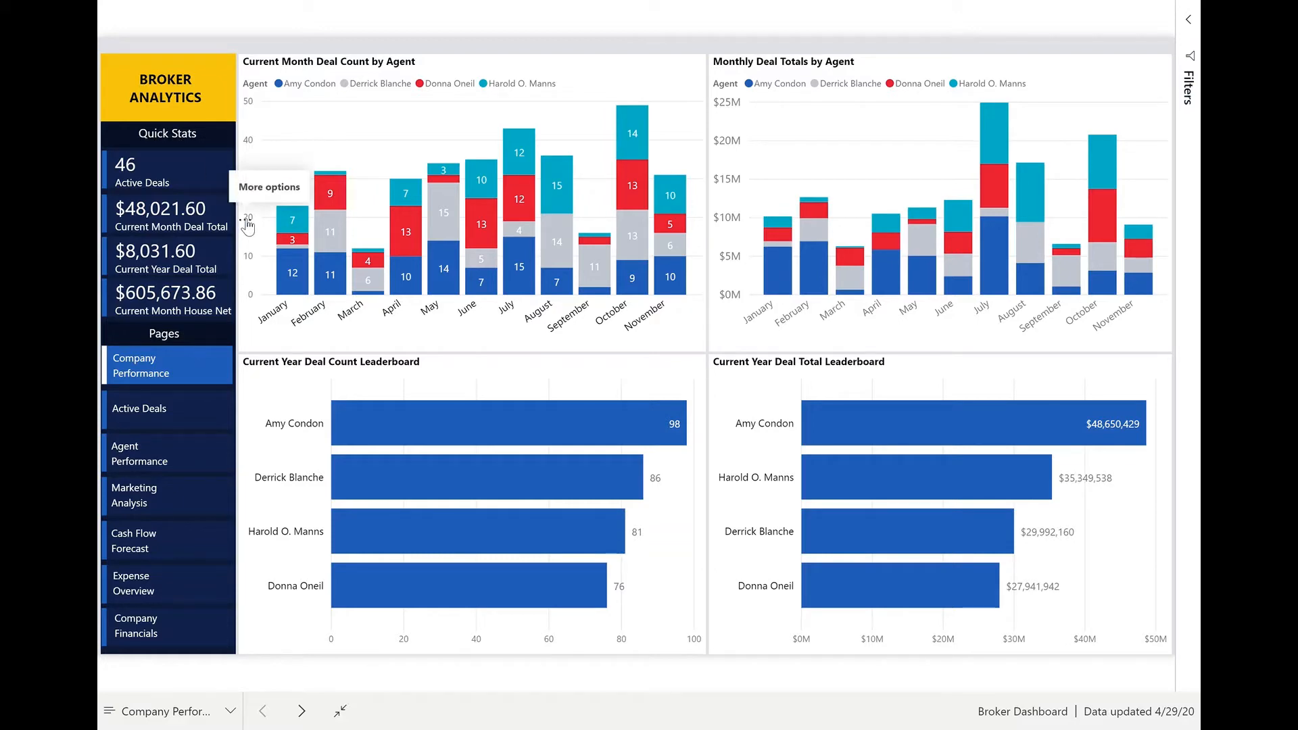
pyautogui.moveTo(368, 155)
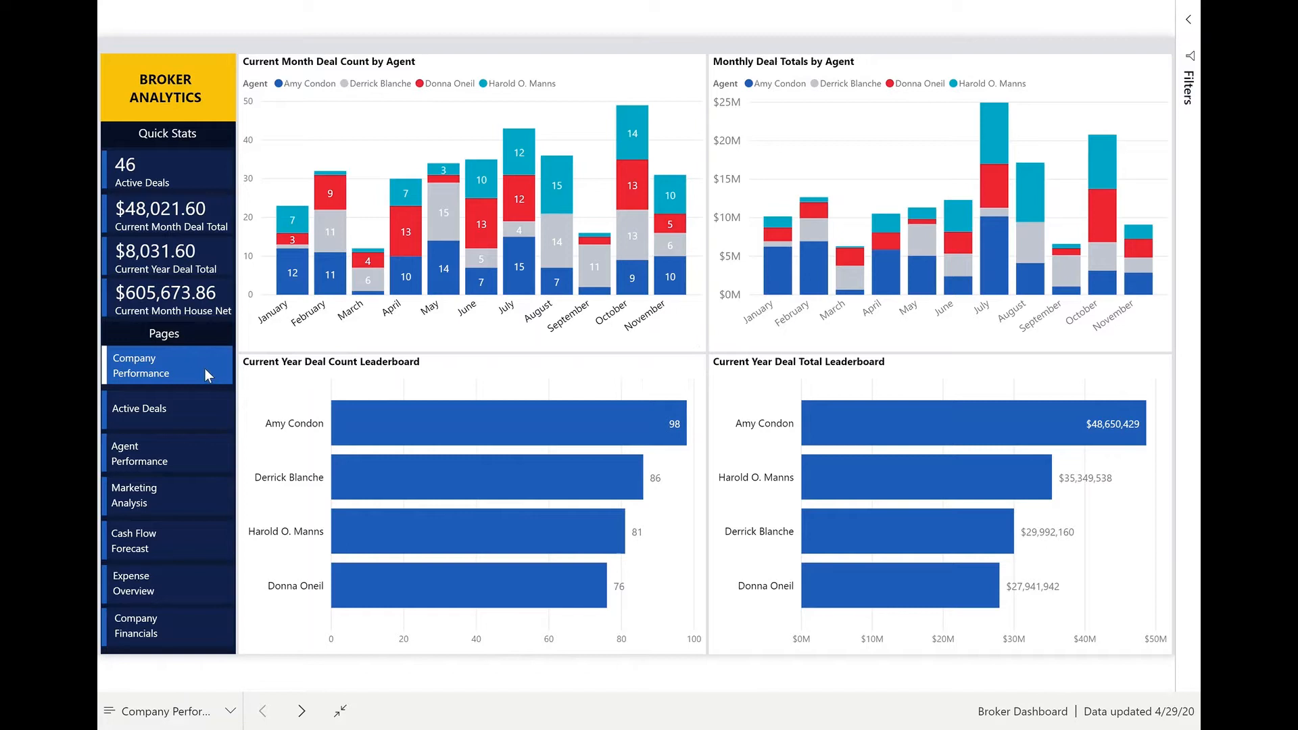
pyautogui.moveTo(203, 412)
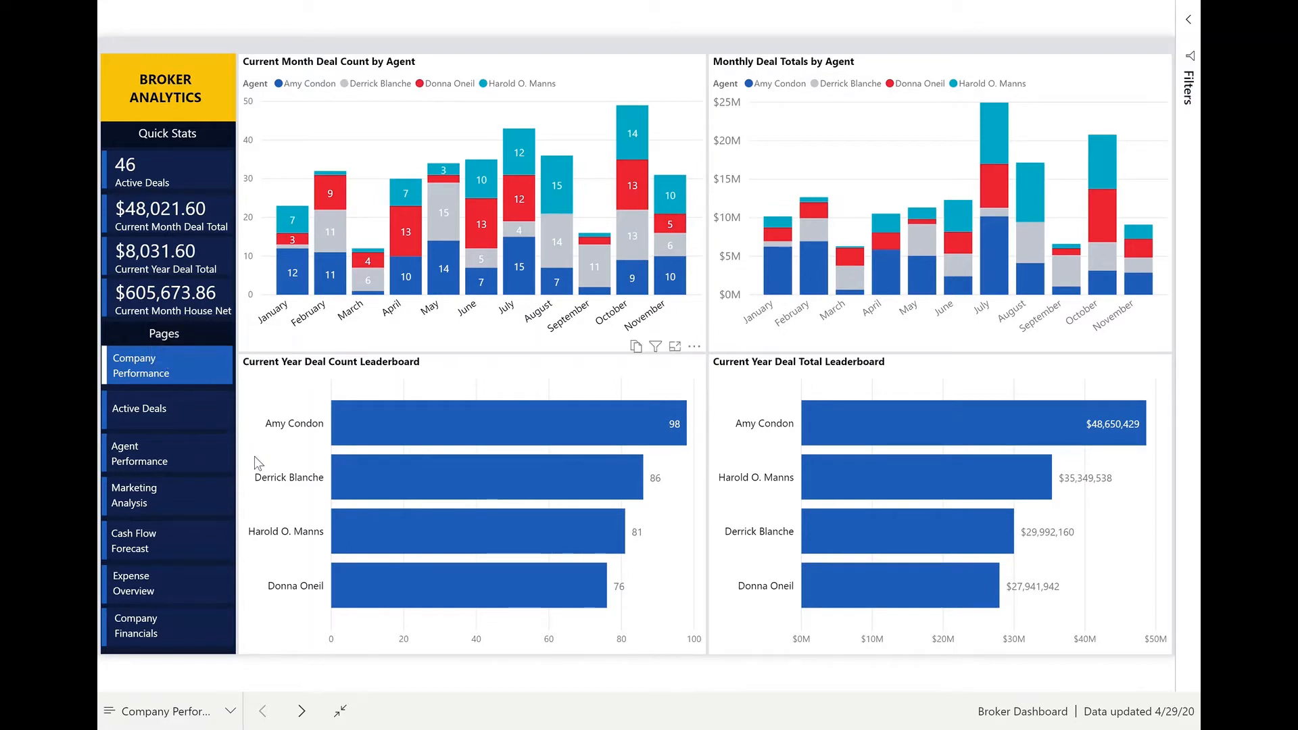
pyautogui.moveTo(245, 502)
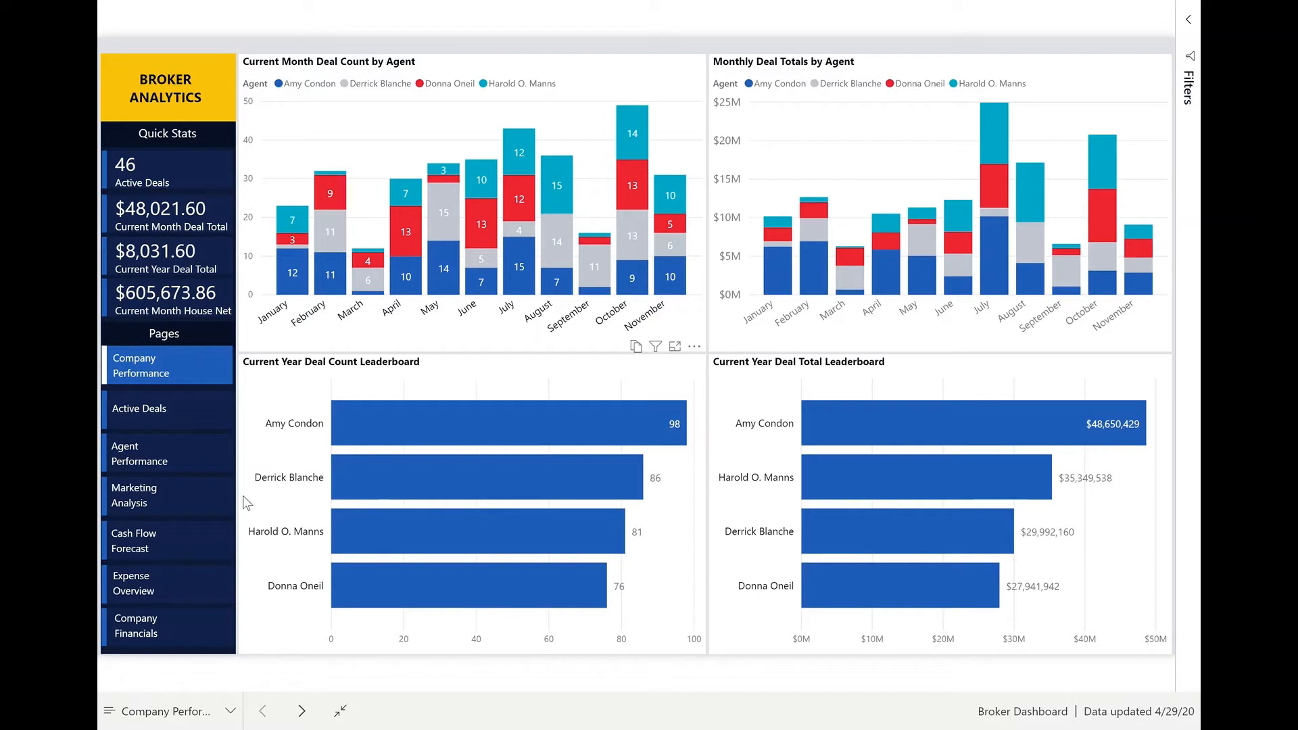
pyautogui.moveTo(250, 553)
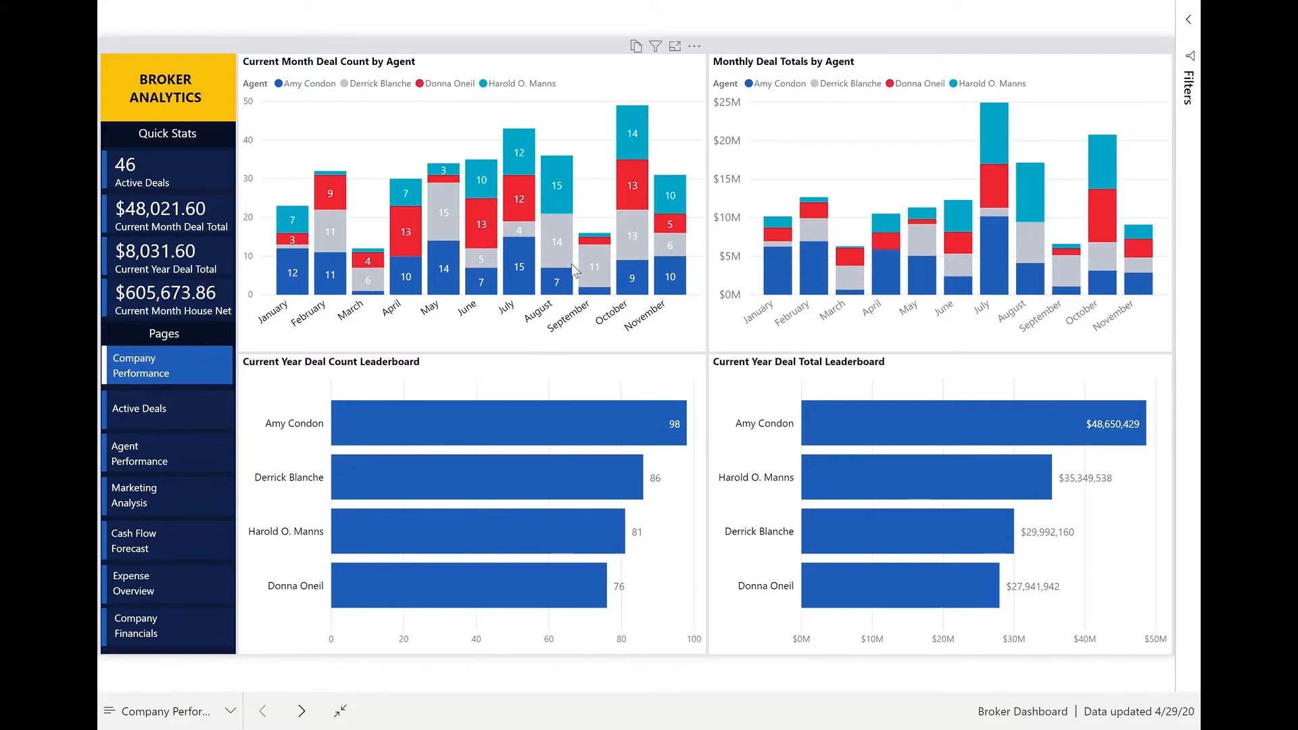
pyautogui.moveTo(776, 114)
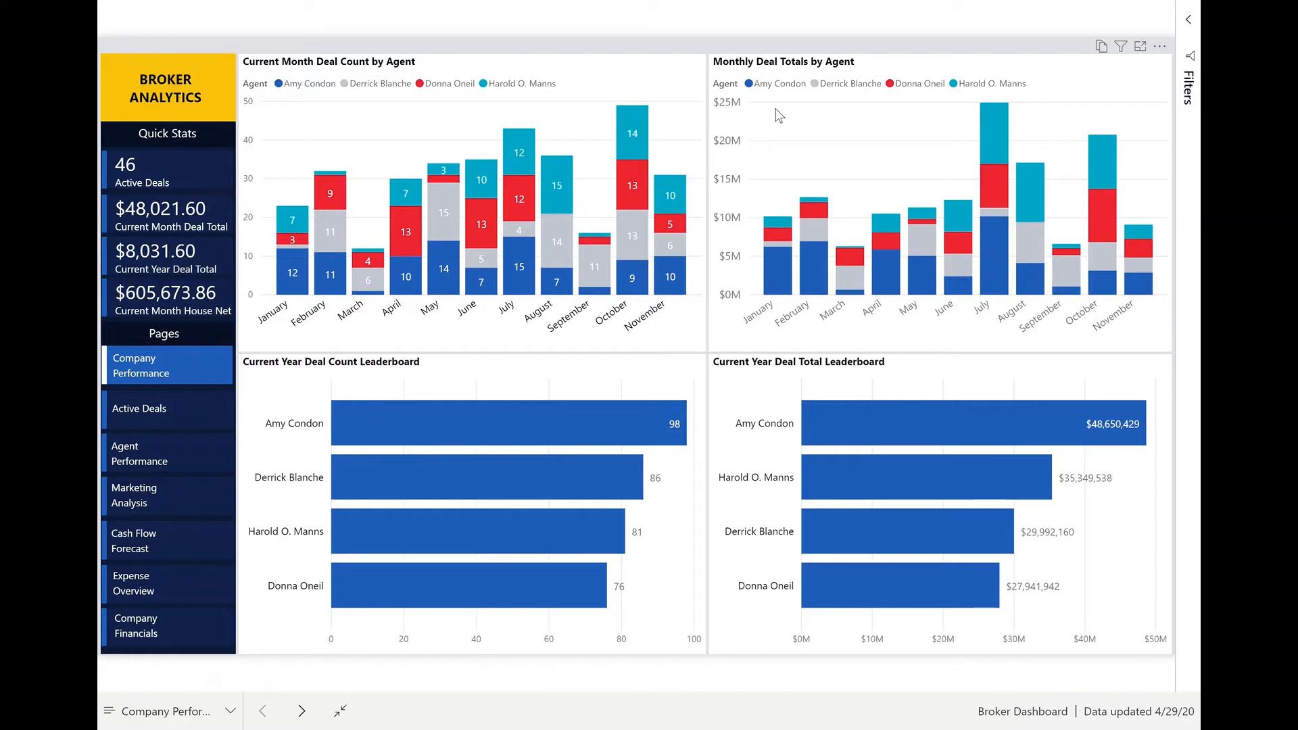
pyautogui.moveTo(874, 192)
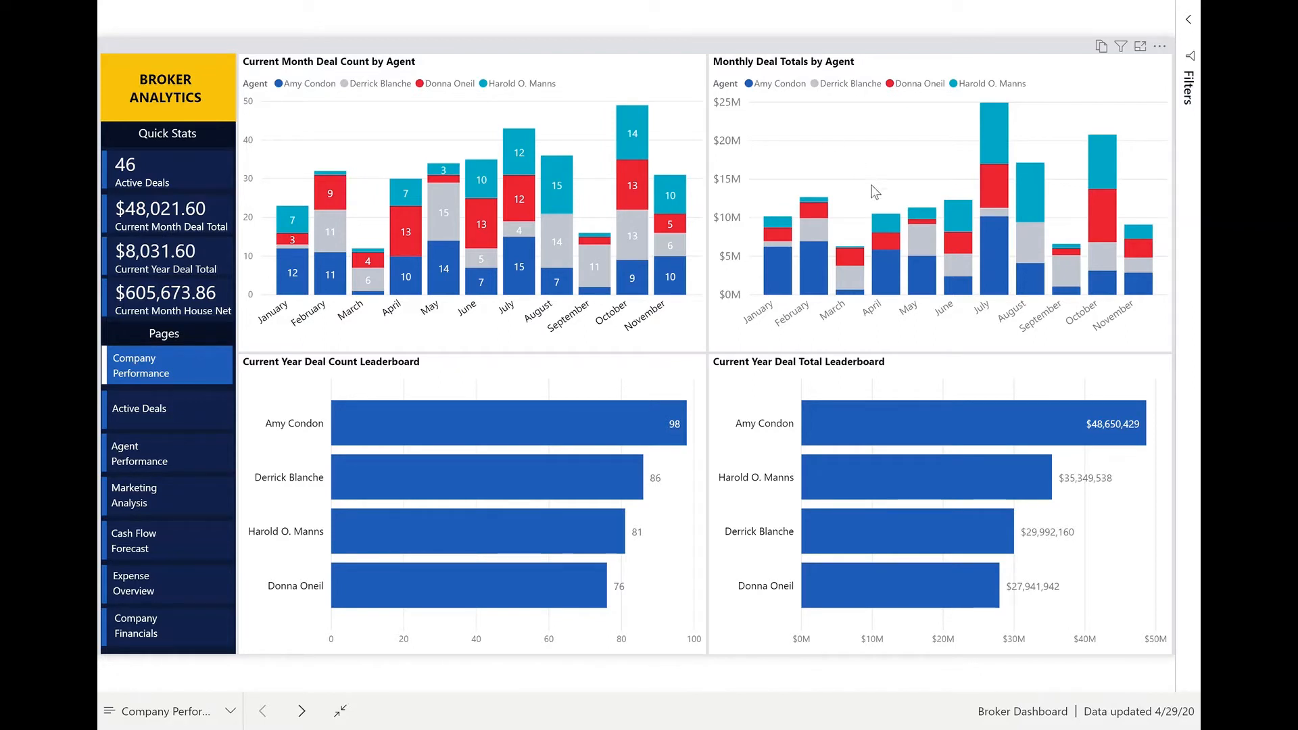
pyautogui.click(509, 423)
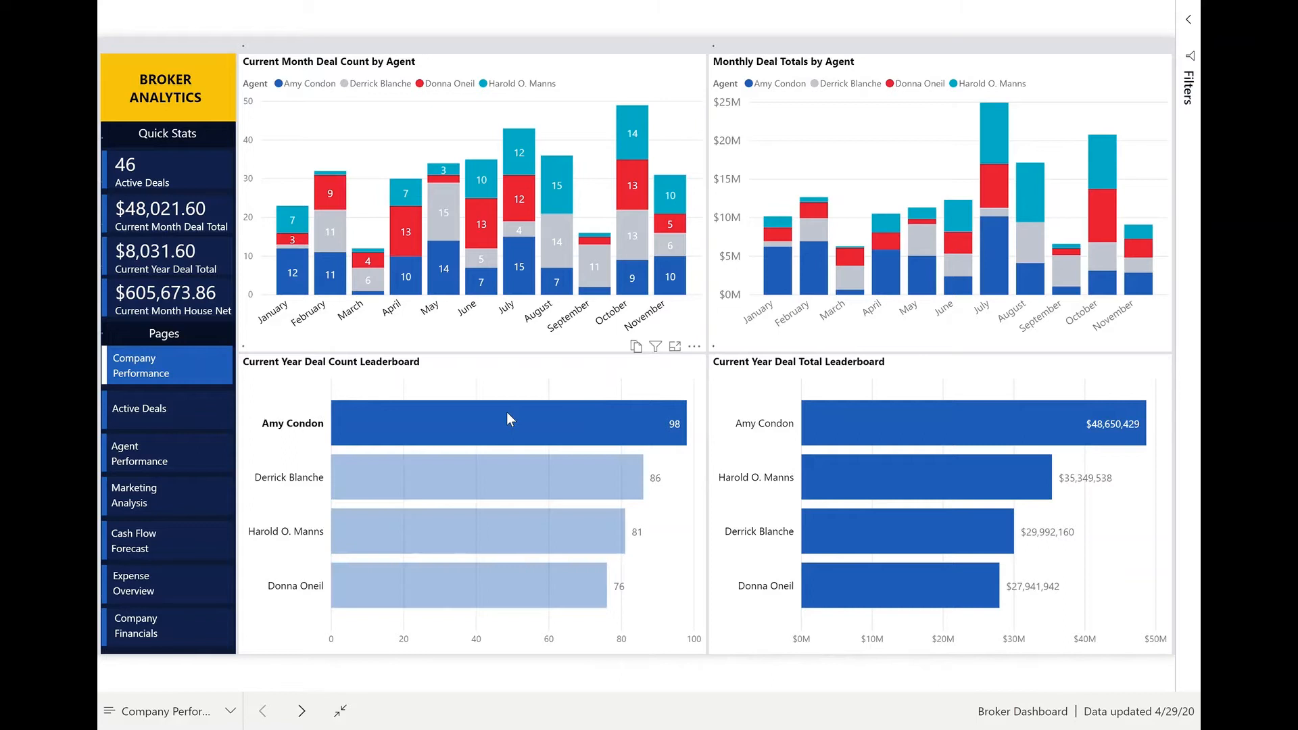
pyautogui.click(509, 423)
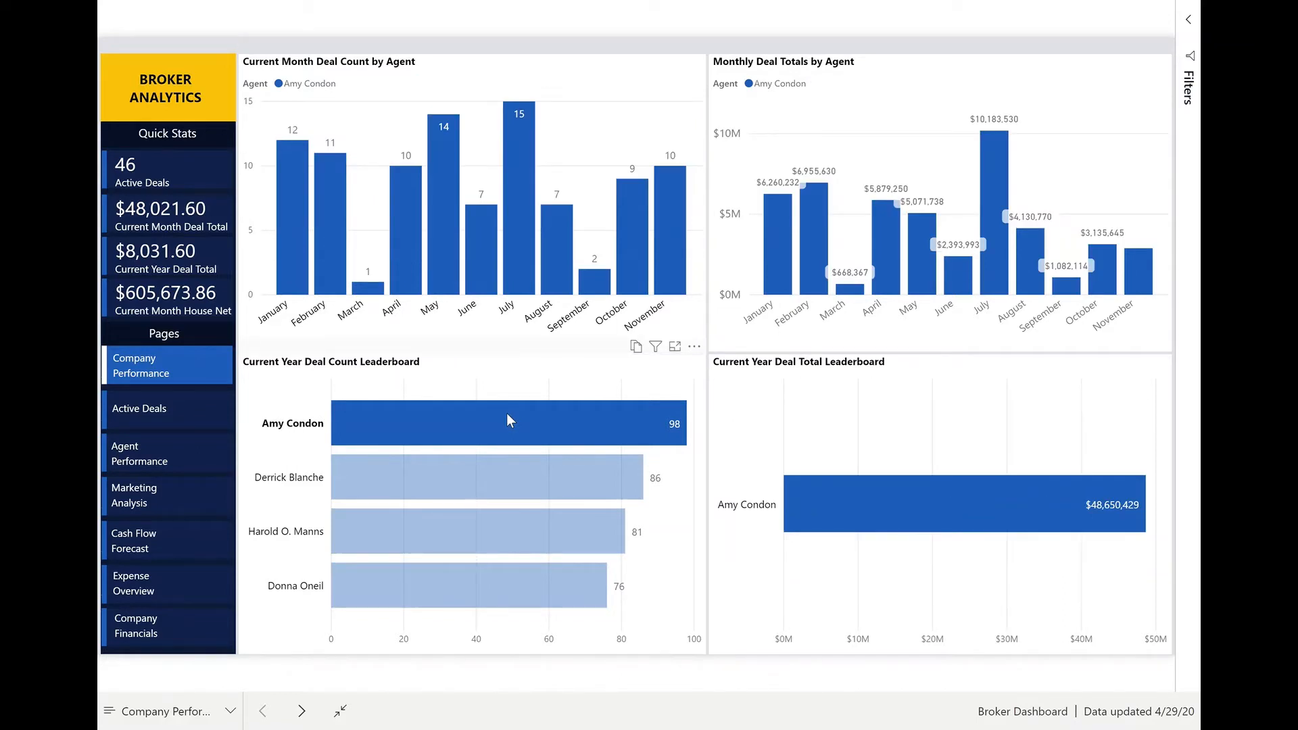
pyautogui.moveTo(509, 420)
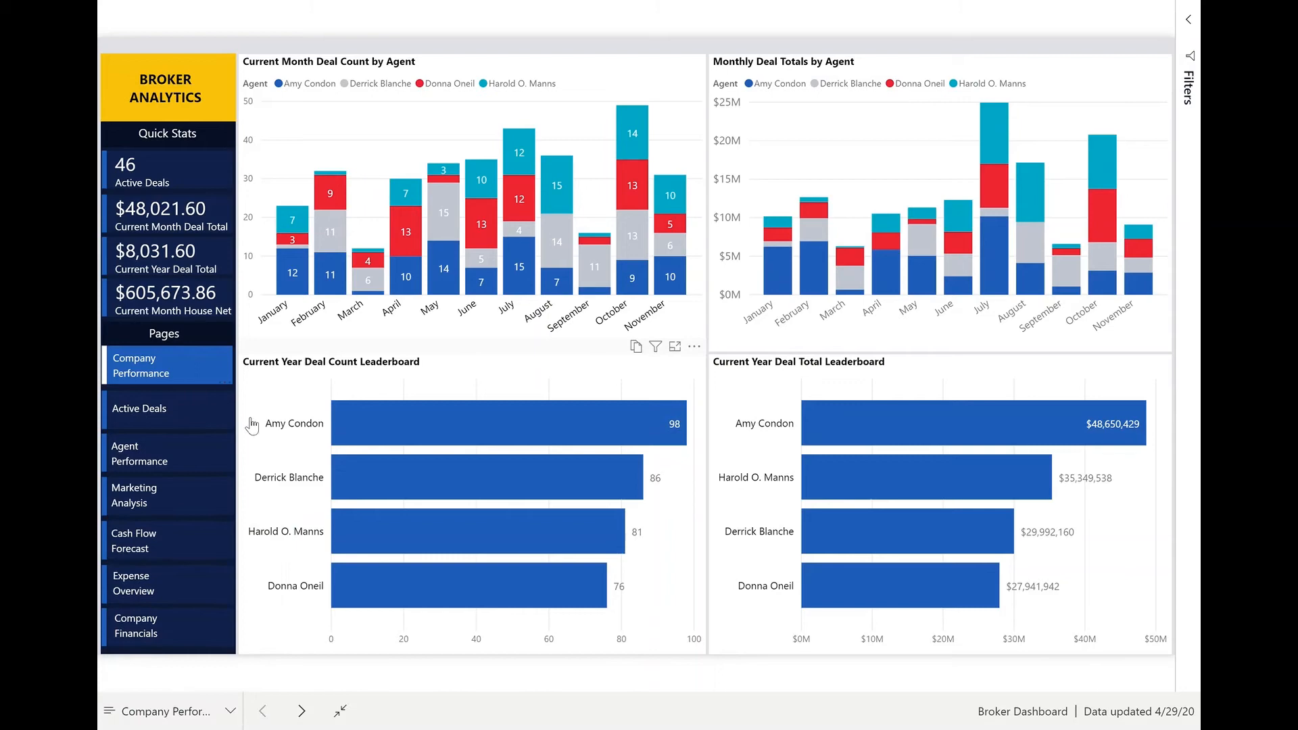
pyautogui.click(140, 413)
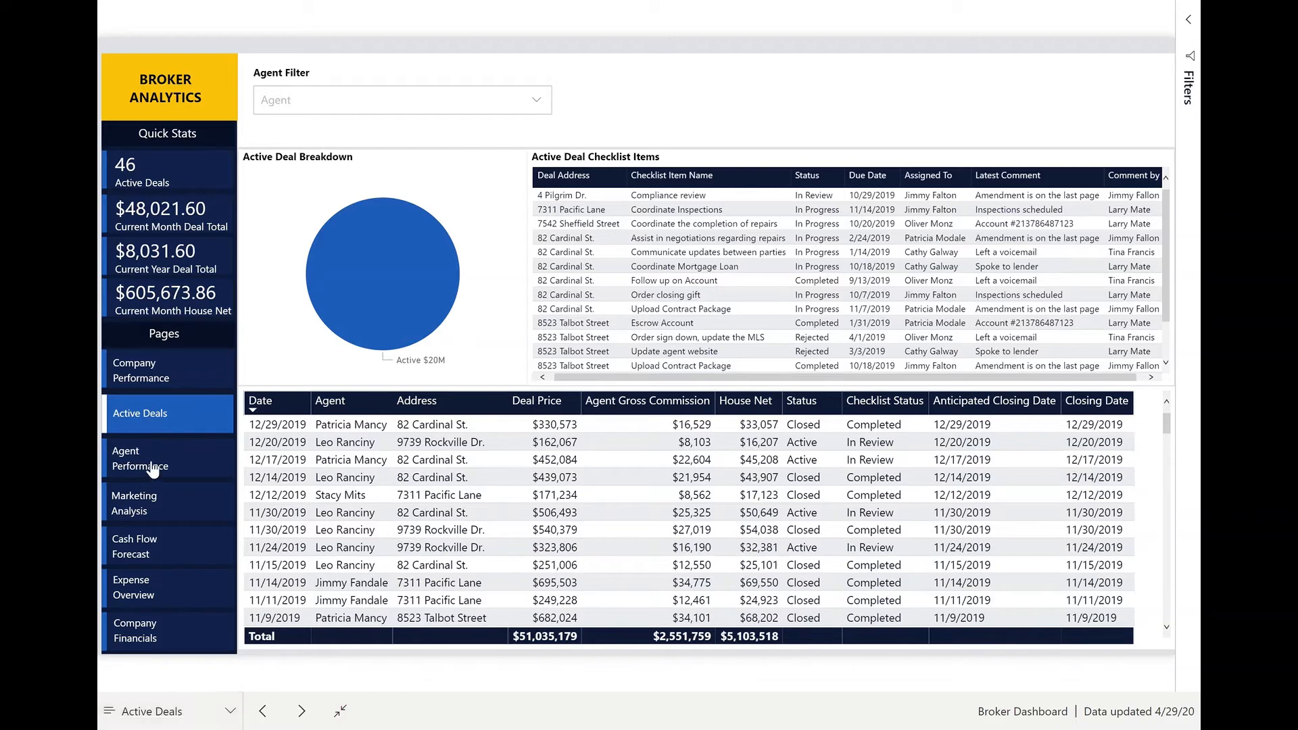
# - Switch to Agent Performance, showing 5 active deals totaling $51,035,179
pyautogui.click(140, 458)
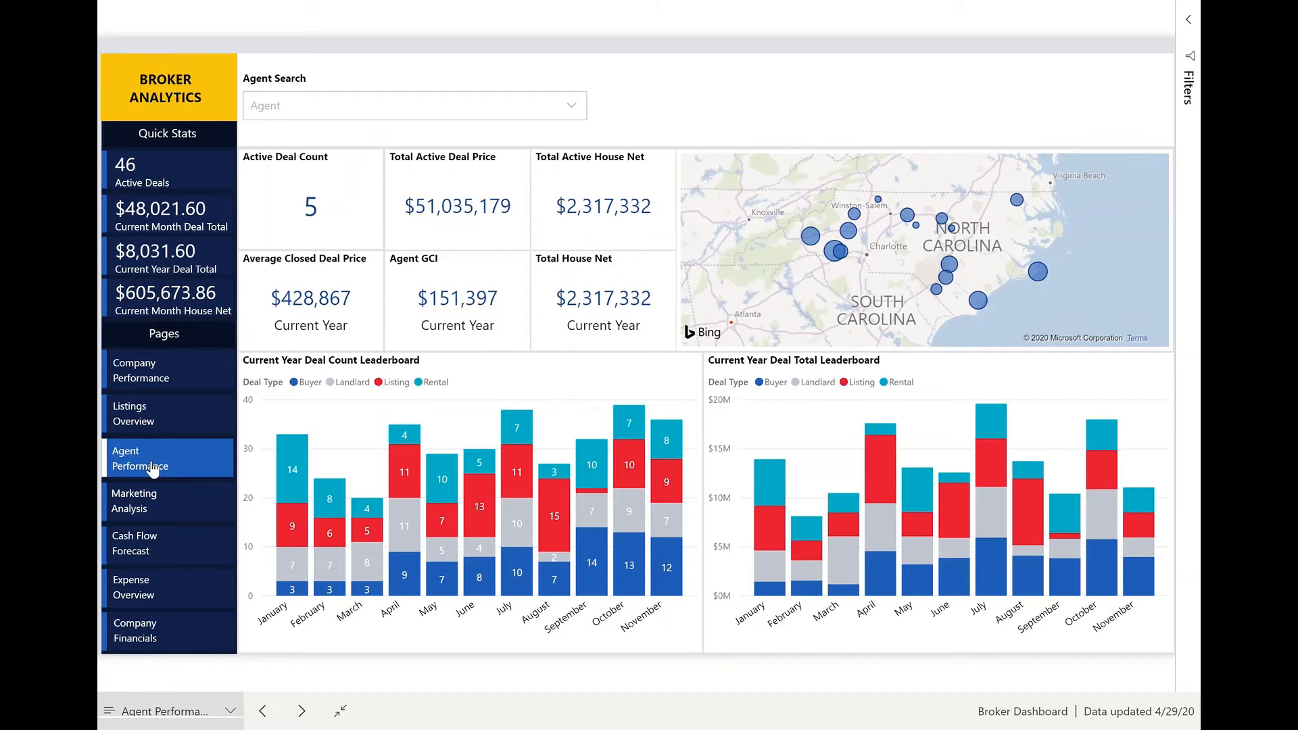
pyautogui.moveTo(792, 265)
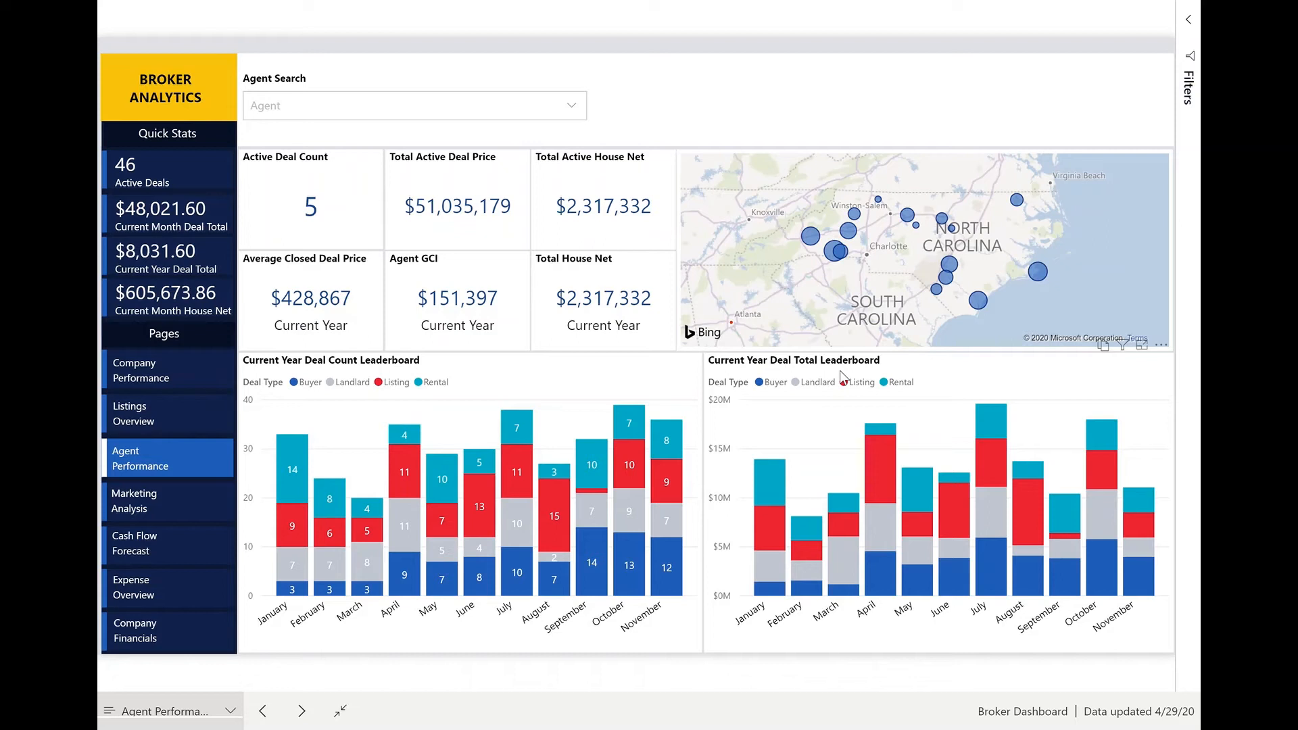
pyautogui.moveTo(337, 130)
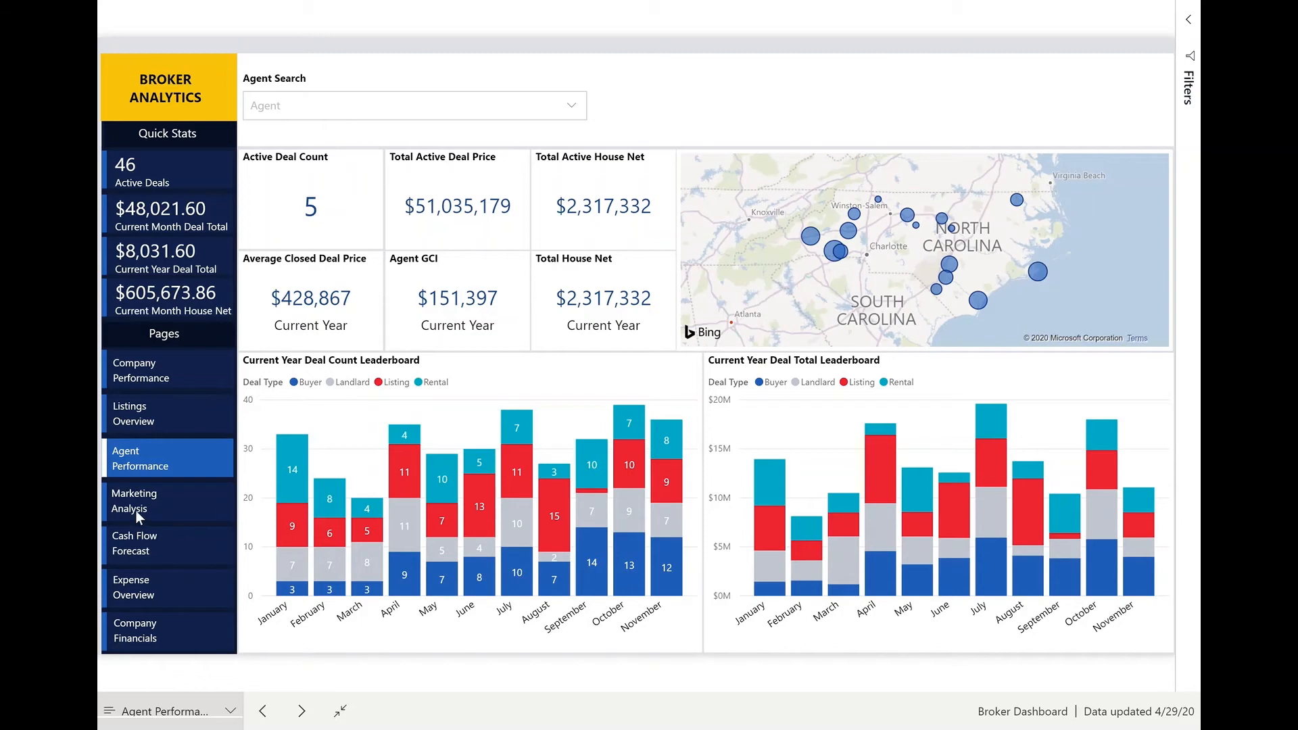
# - Switch to the Marketing Analysis page with its buyer and seller marketing breakdowns
pyautogui.click(133, 501)
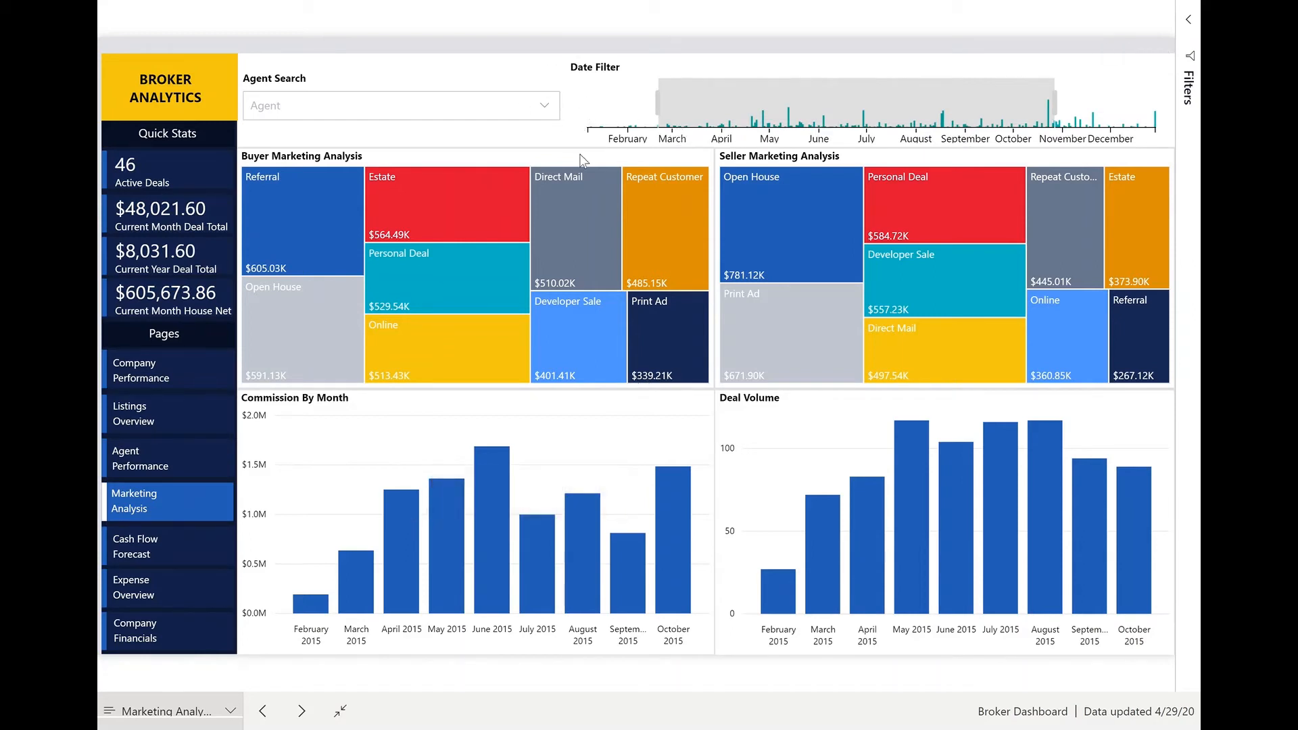
pyautogui.moveTo(1180, 188)
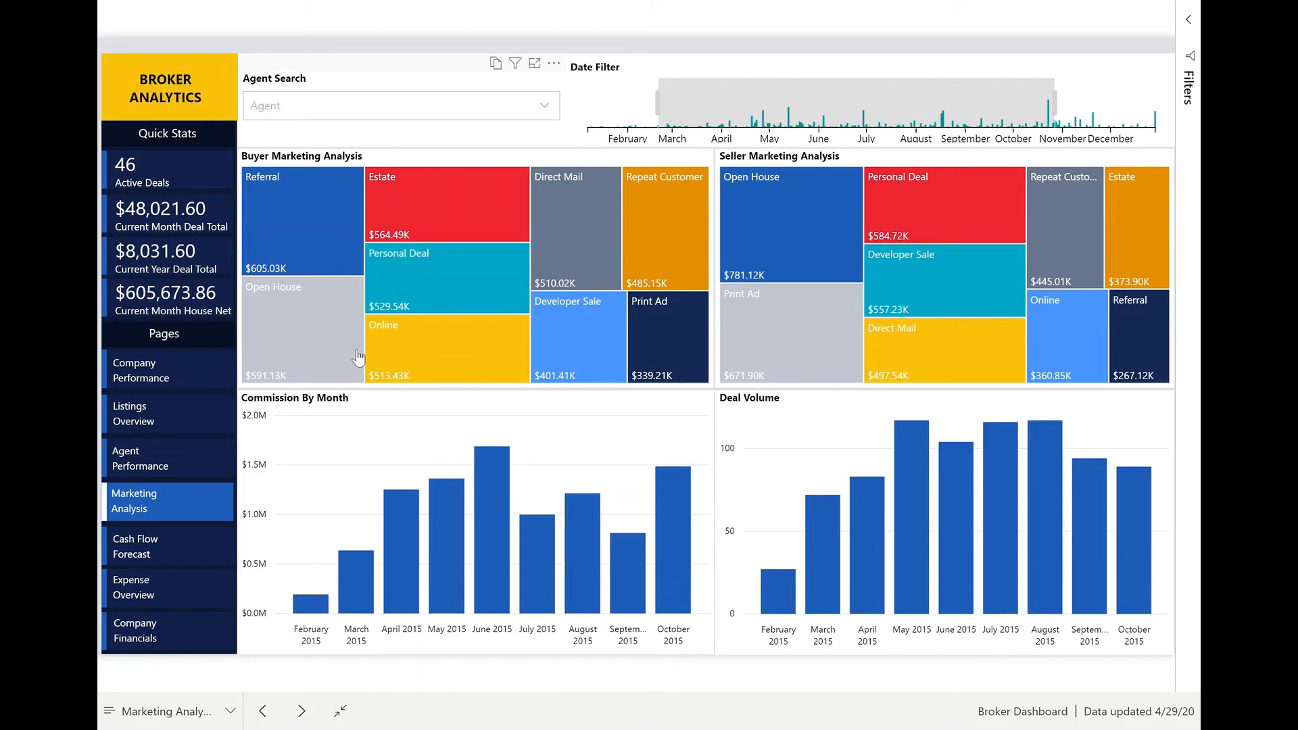
pyautogui.moveTo(786, 215)
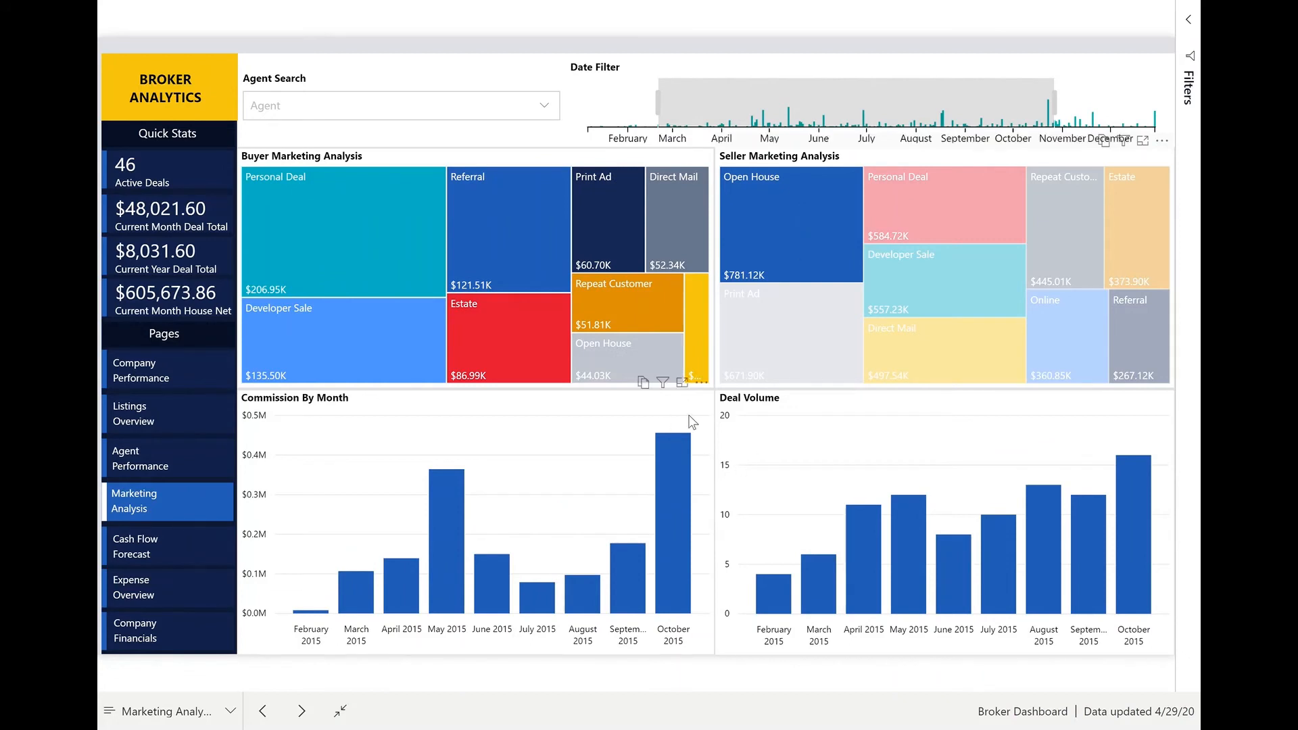
pyautogui.moveTo(855, 431)
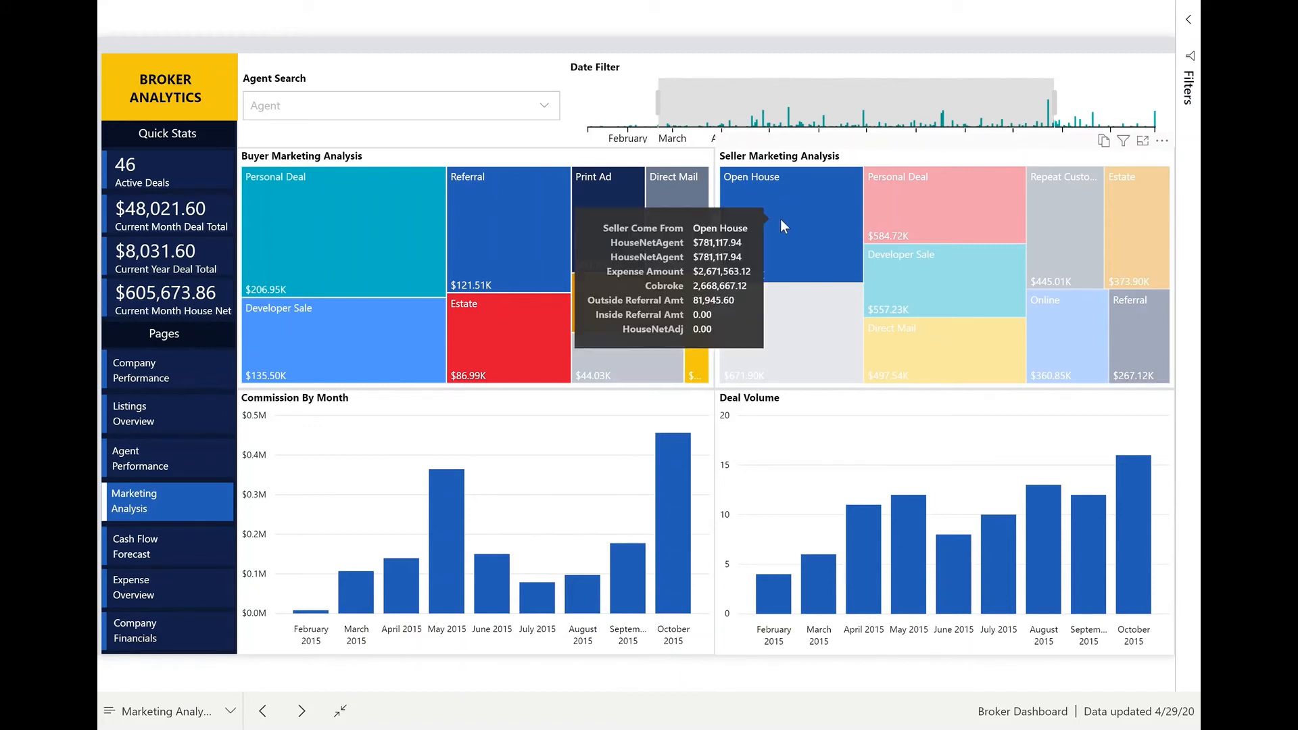
pyautogui.moveTo(961, 205)
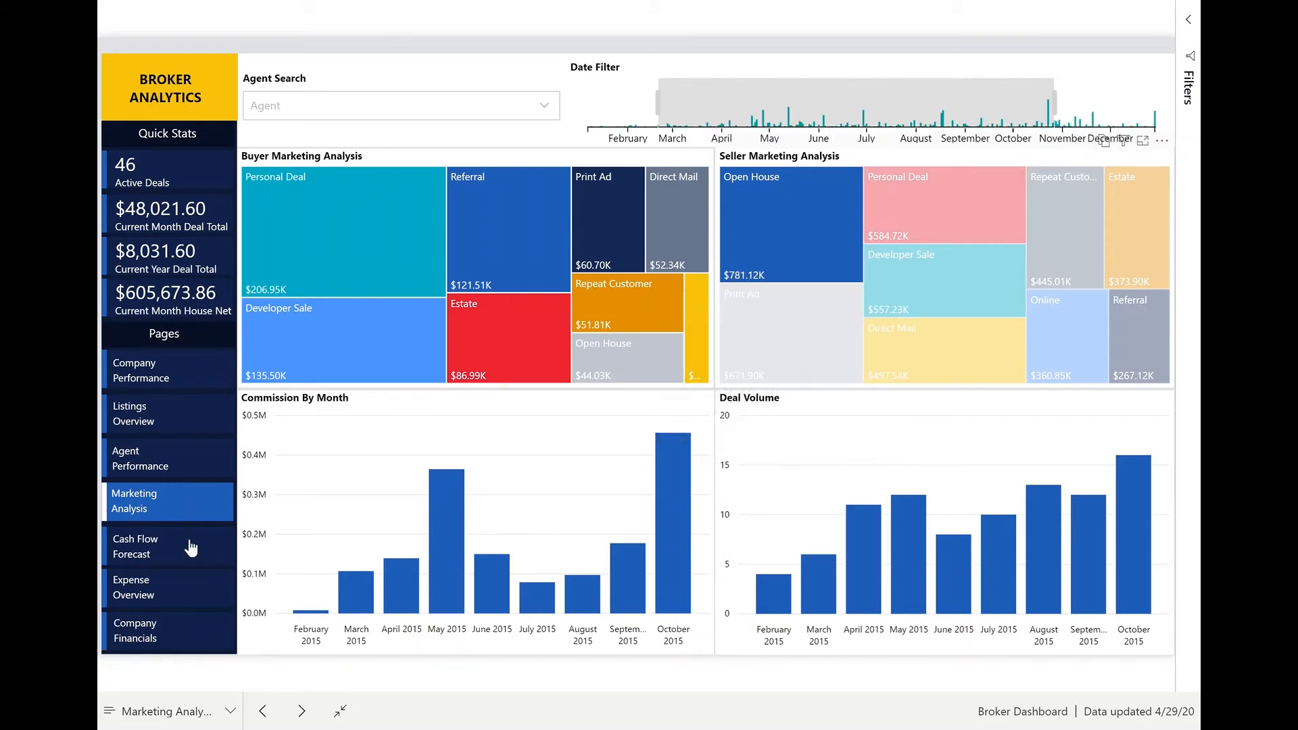
# - View the Cash Flow Forecast page, then the Expense Overview page
pyautogui.click(135, 545)
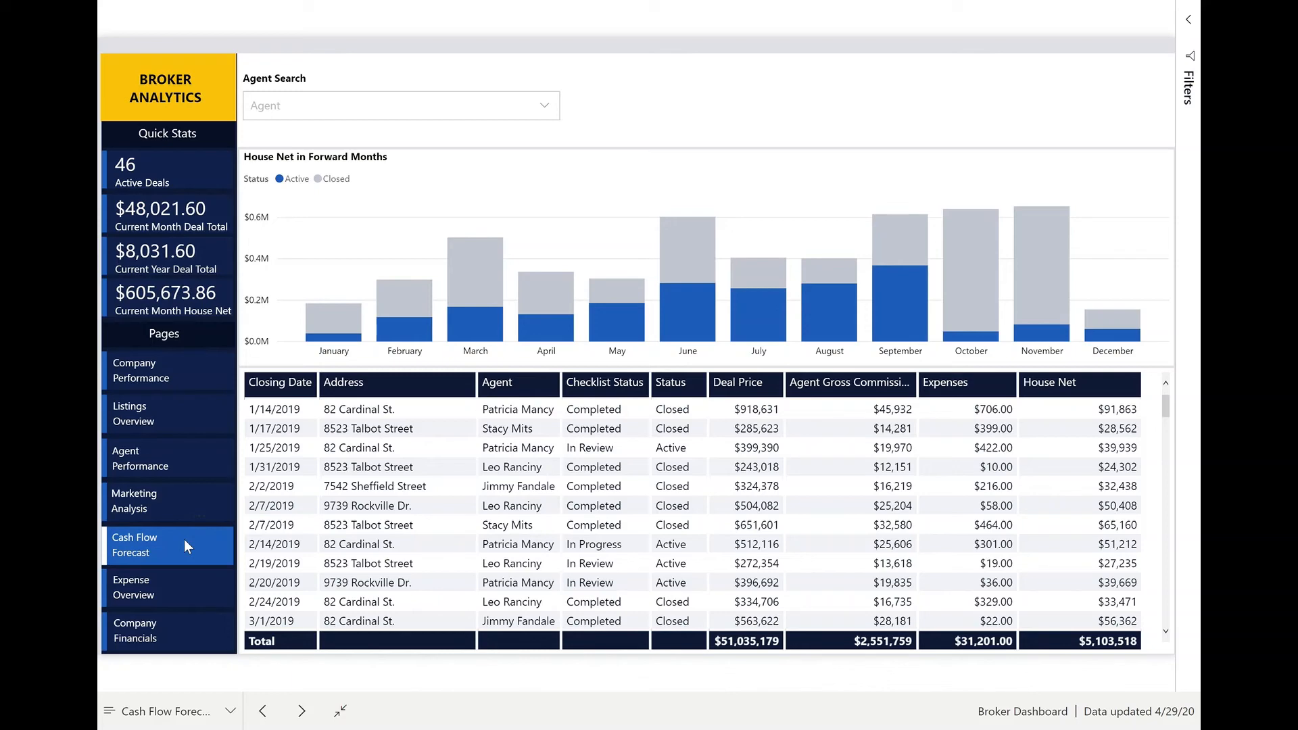
pyautogui.click(132, 586)
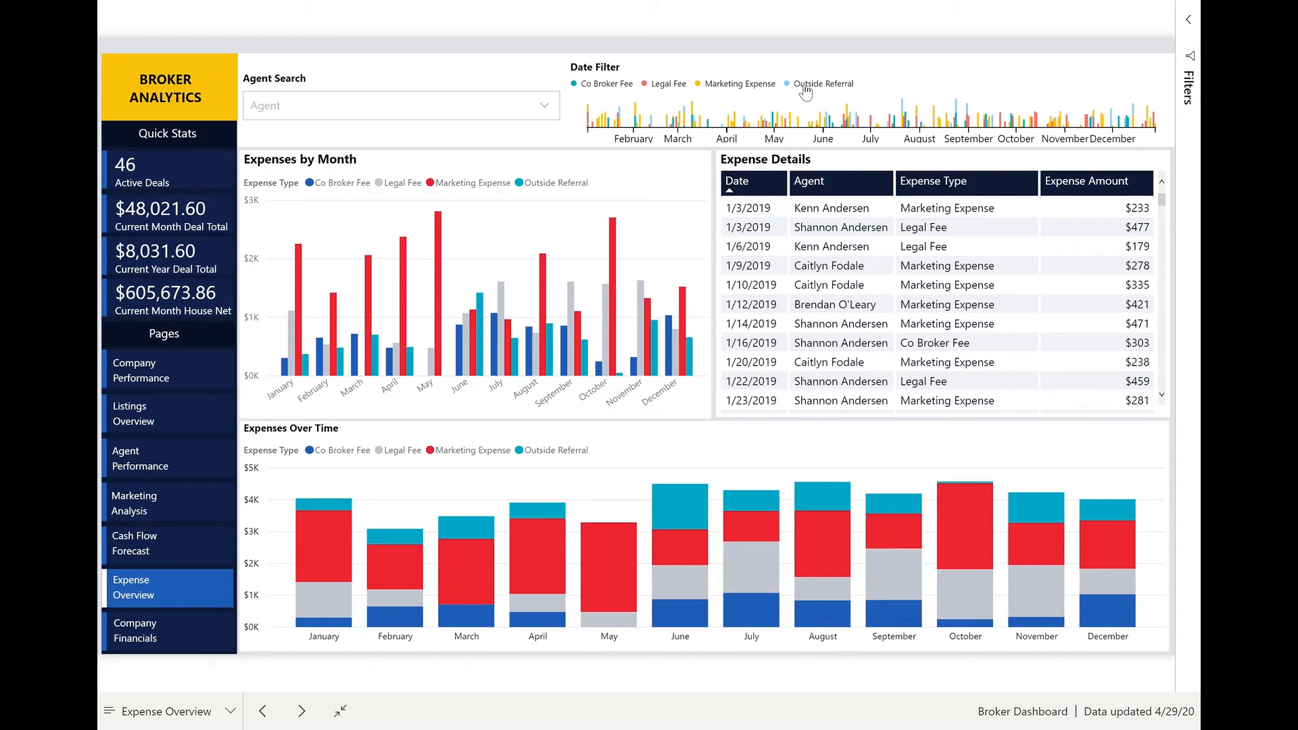
pyautogui.moveTo(131, 637)
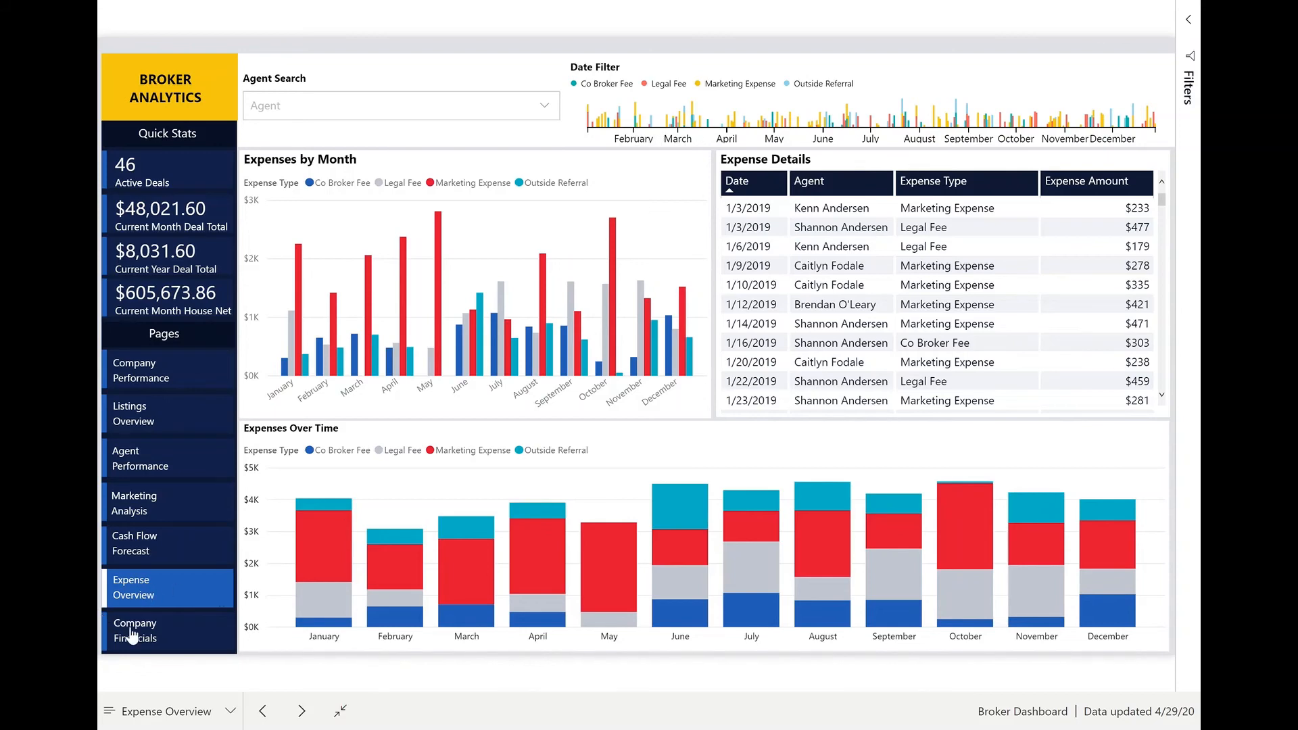
# - Show Company Financials with its $6,404,747 monthly revenue and costs matrix
pyautogui.click(136, 631)
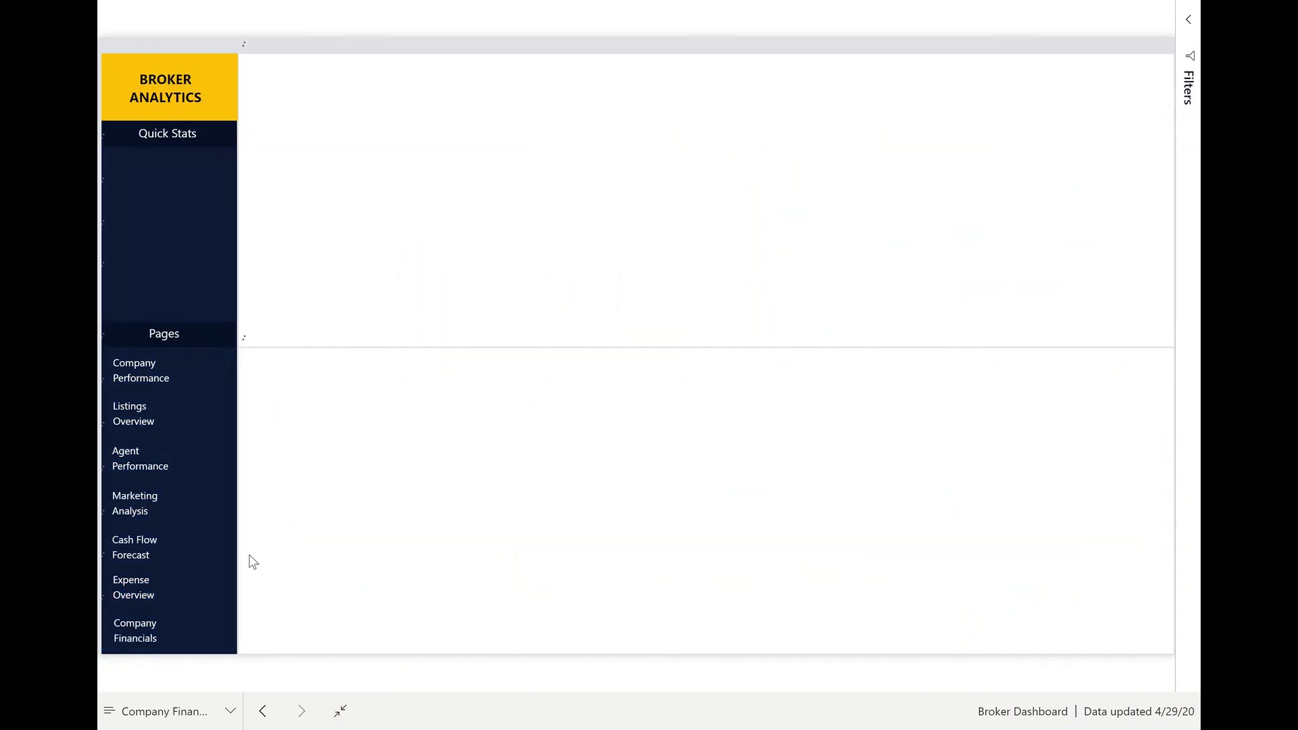
pyautogui.click(135, 630)
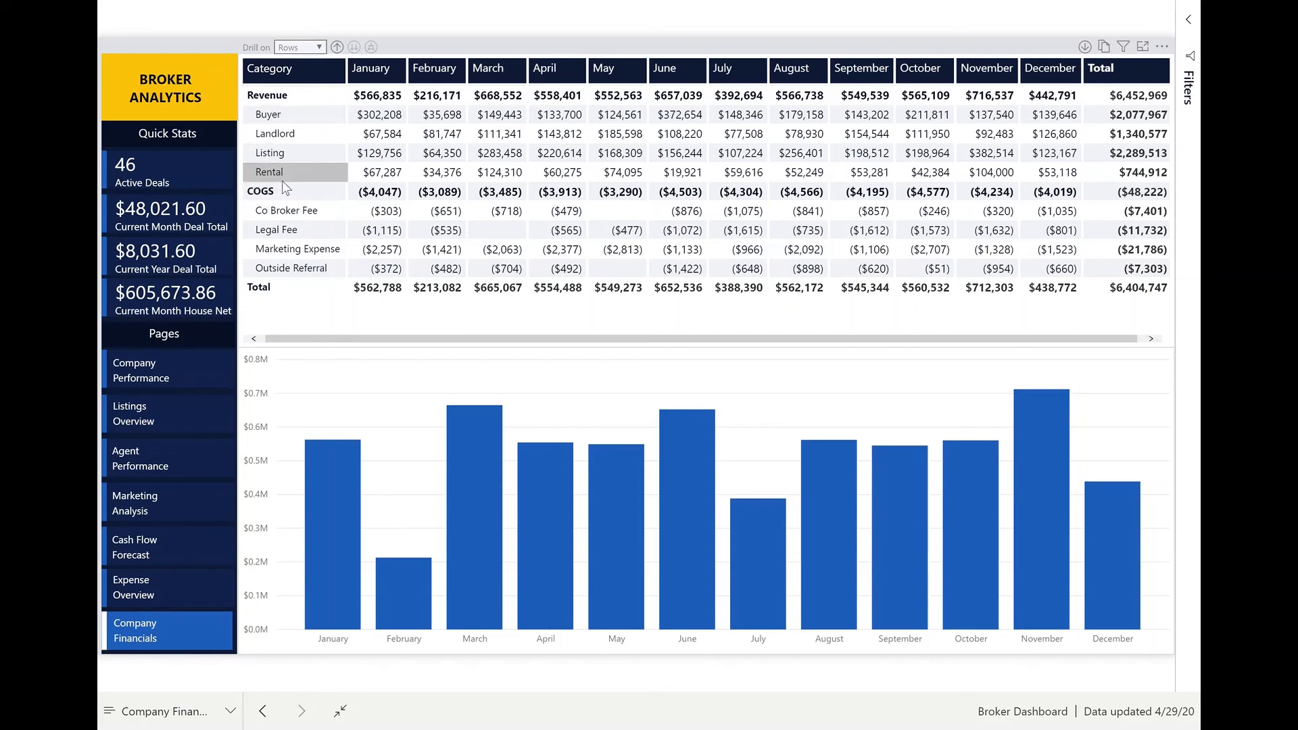
pyautogui.moveTo(303, 230)
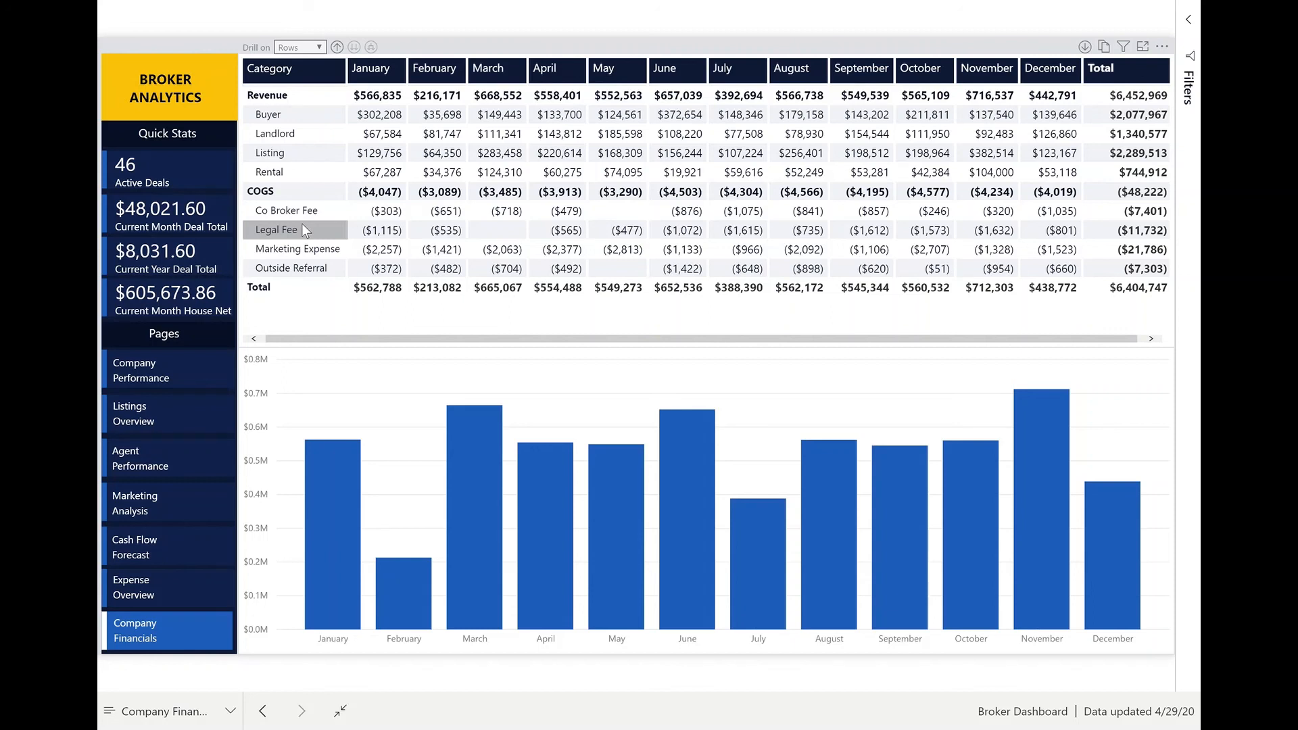
pyautogui.moveTo(430, 365)
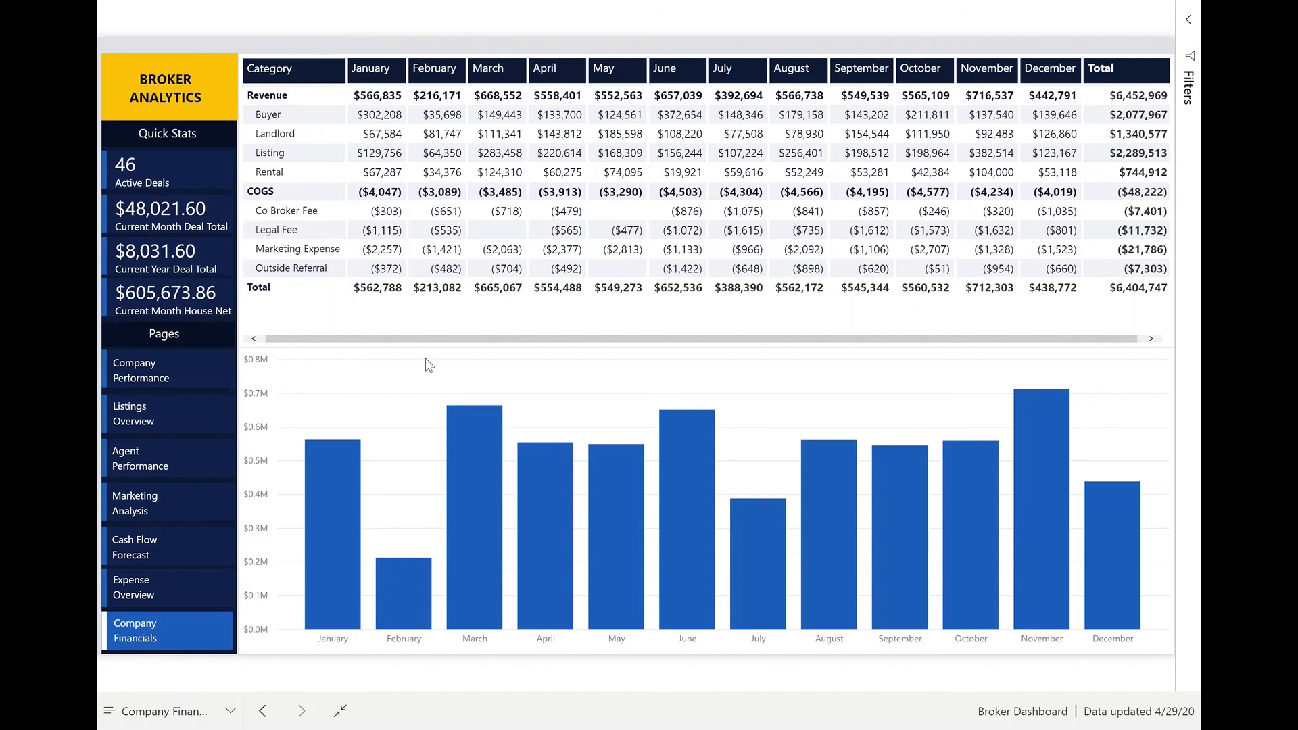